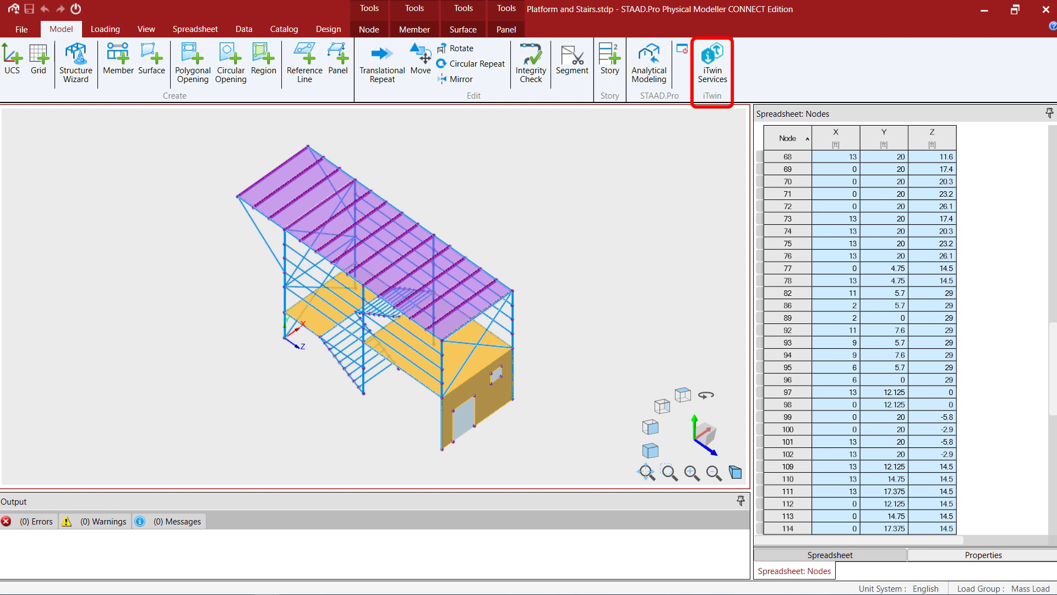
pyautogui.moveTo(713, 64)
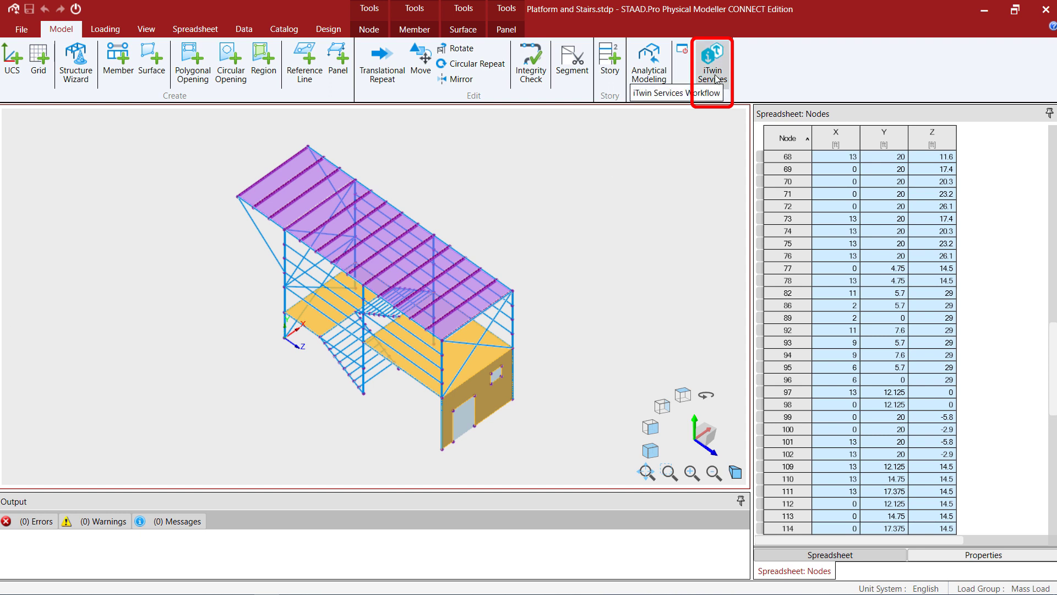
# - Open the iTwin Services panel to synchronize the Platform and Stairs model to a file
pyautogui.click(712, 63)
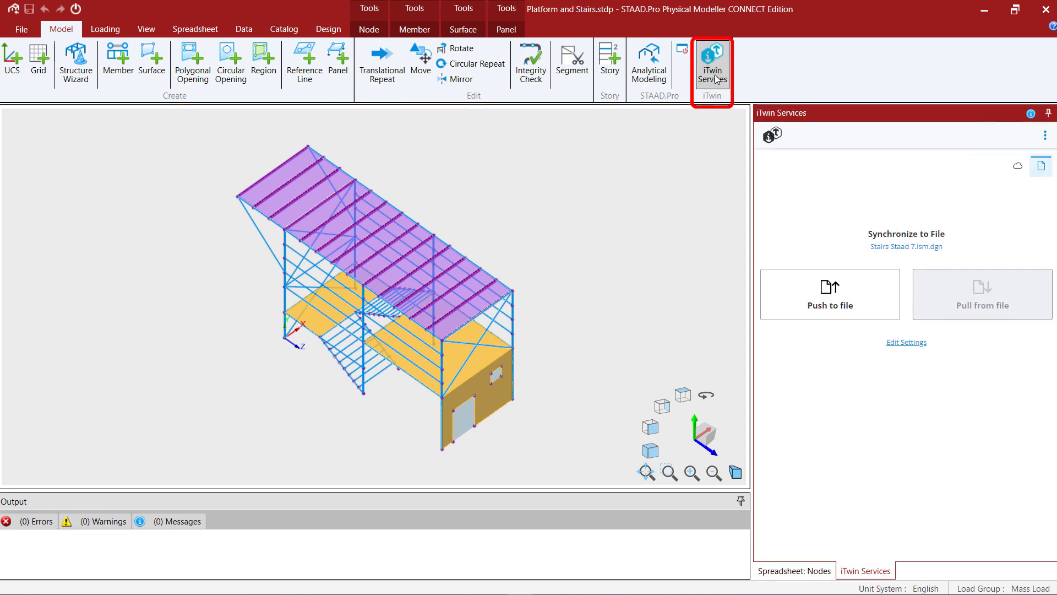
pyautogui.moveTo(632, 241)
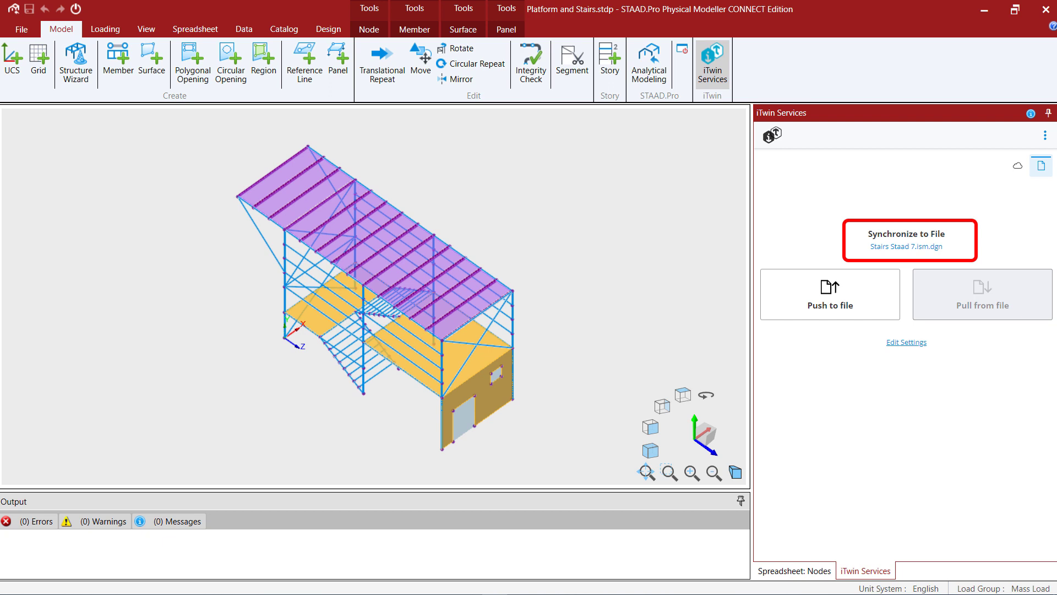
pyautogui.moveTo(907, 246)
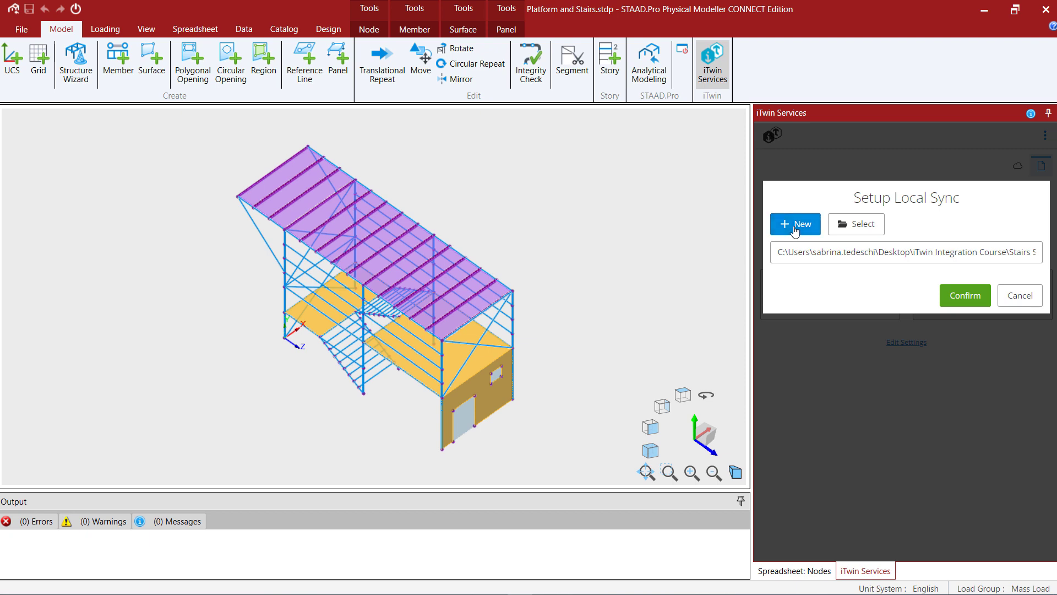
# - Create a new local sync repository file named 'STAAD Stairs.ism.dgn' and confirm
pyautogui.click(795, 223)
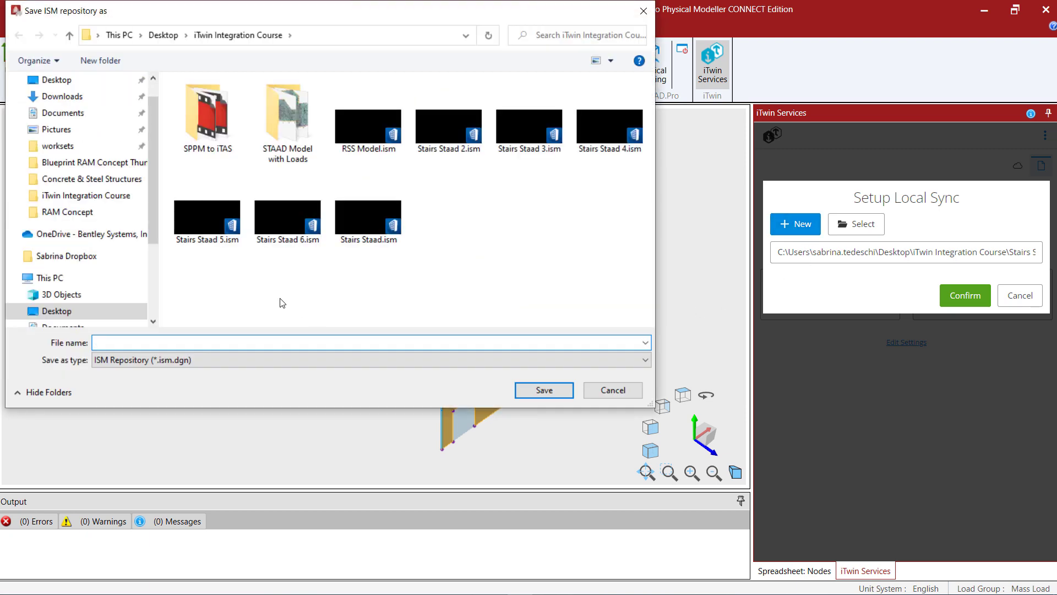
pyautogui.click(270, 342)
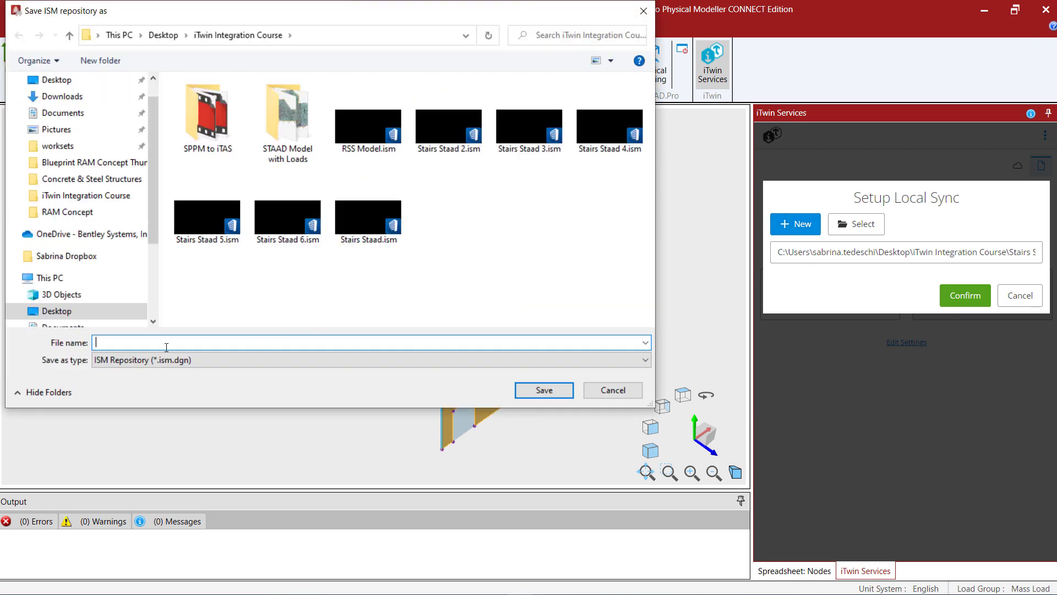
pyautogui.write('STAAD St')
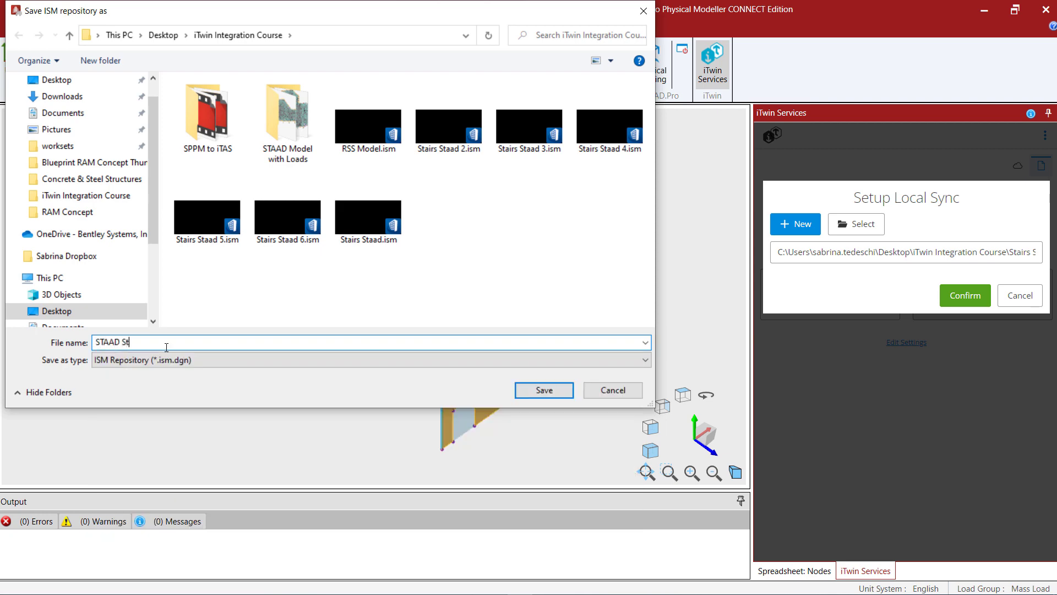
pyautogui.click(543, 390)
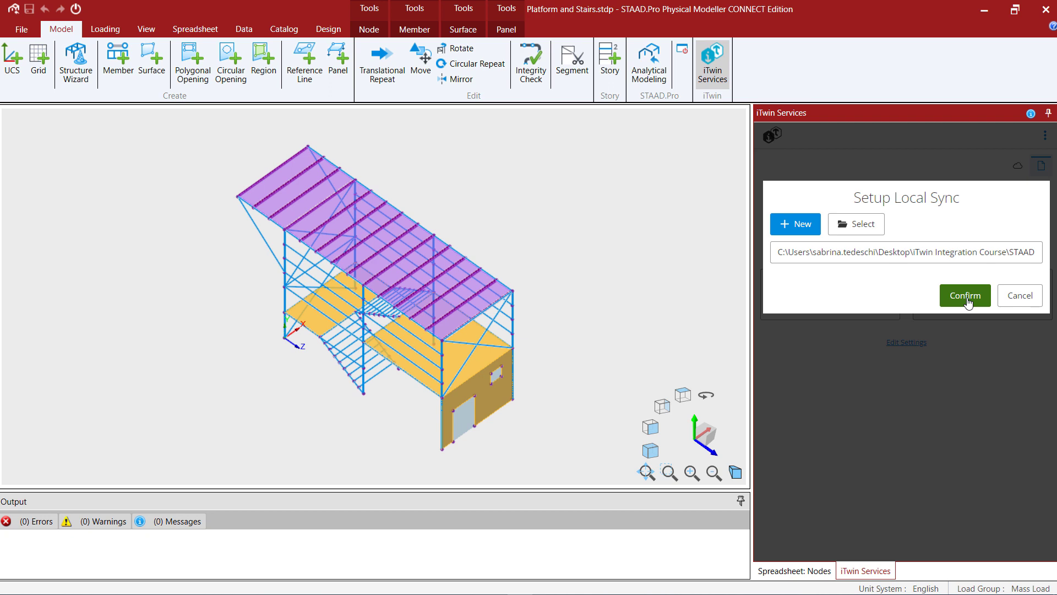
pyautogui.click(964, 295)
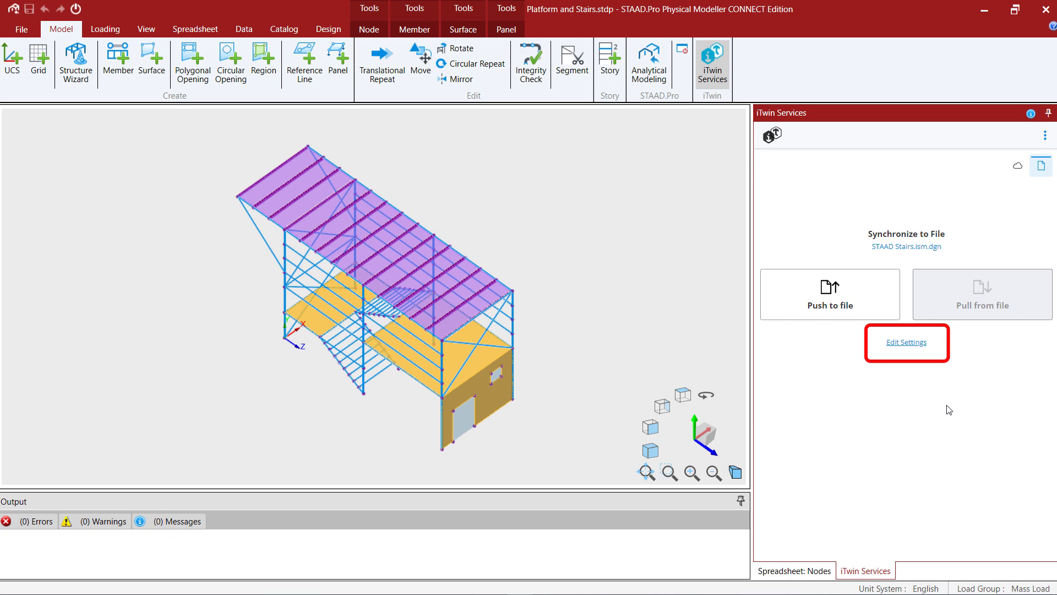
pyautogui.moveTo(907, 342)
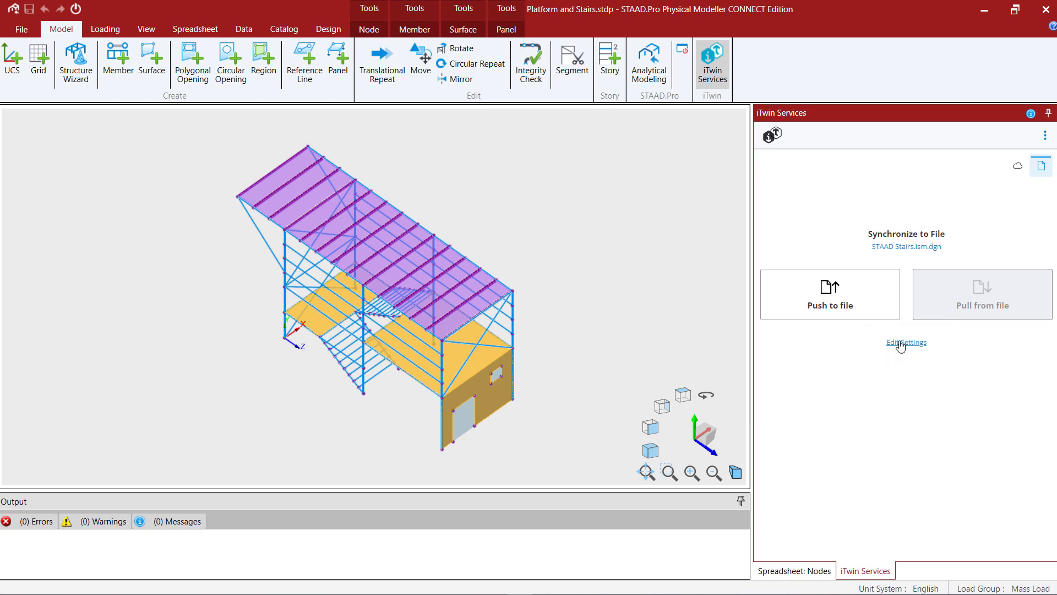
# - Open the sync Settings page showing zero model offsets and interop options
pyautogui.click(906, 342)
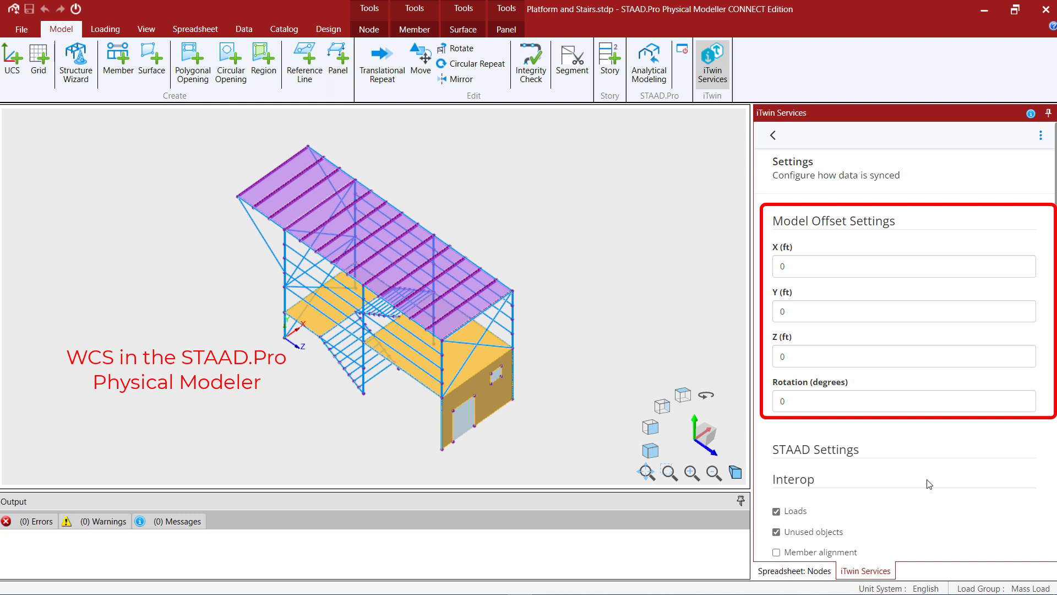
pyautogui.moveTo(657, 240)
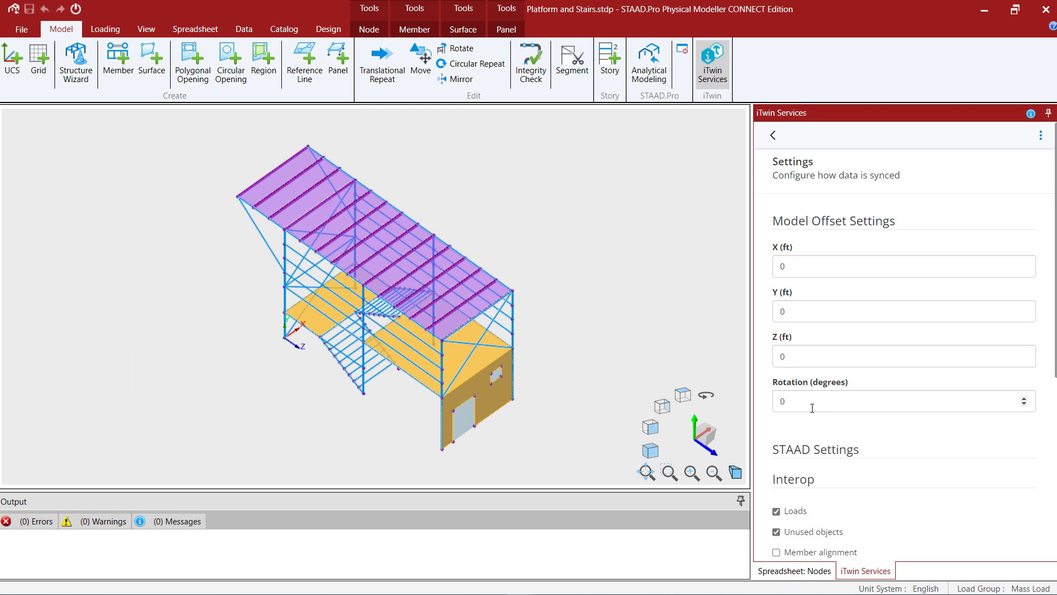
# - Enable Member alignment under Interop, leaving the alignment method at None
pyautogui.scroll(-3)
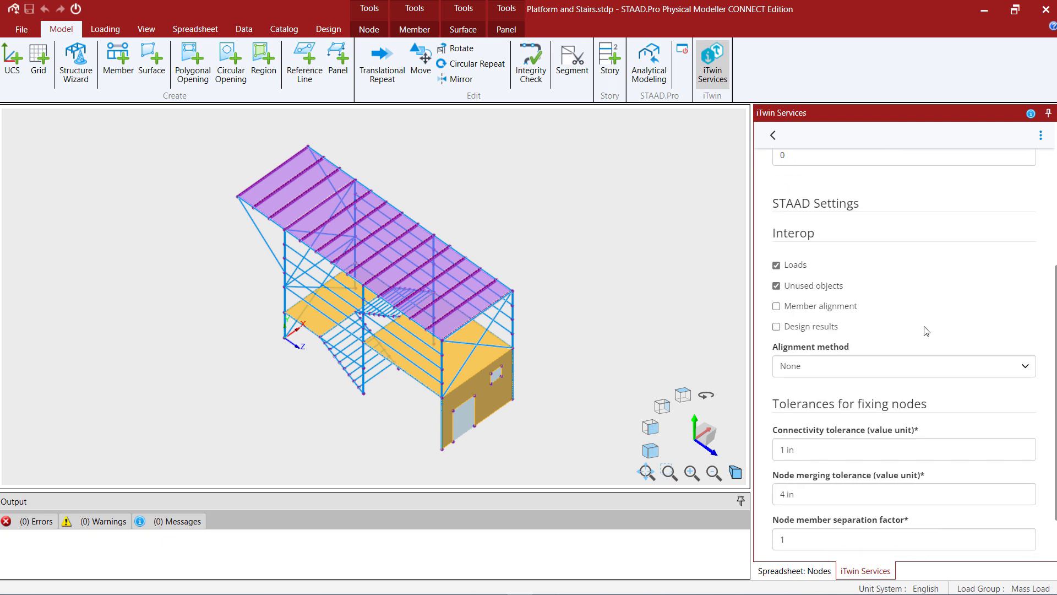
pyautogui.click(777, 305)
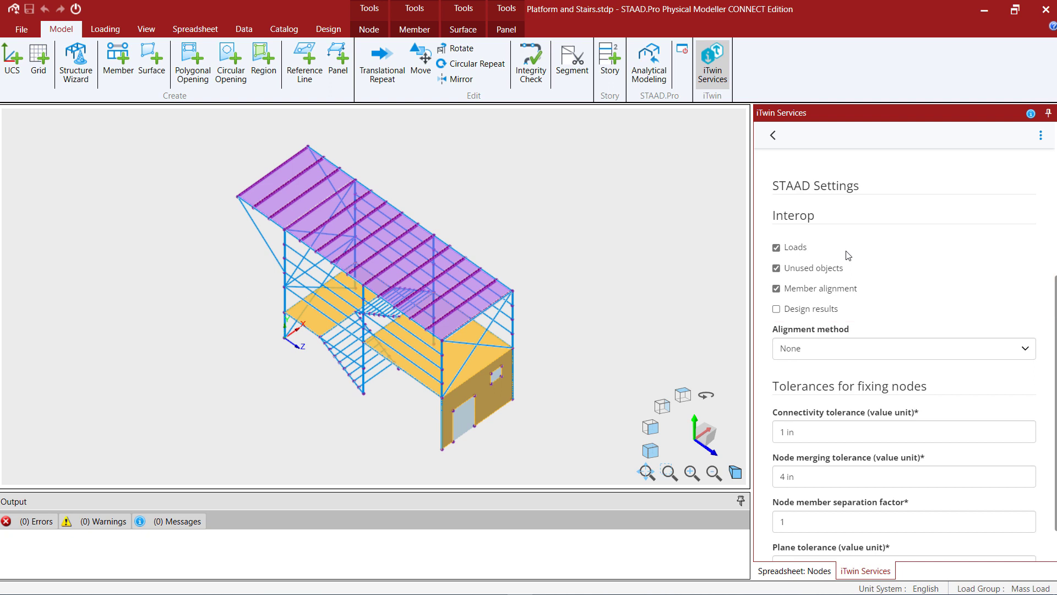
pyautogui.moveTo(816, 355)
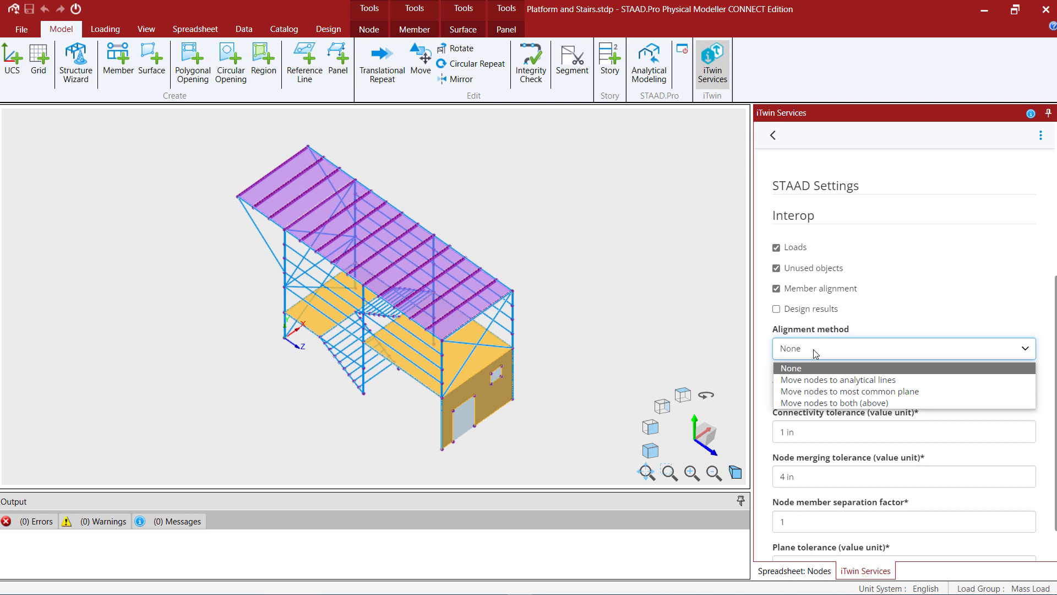
pyautogui.click(791, 367)
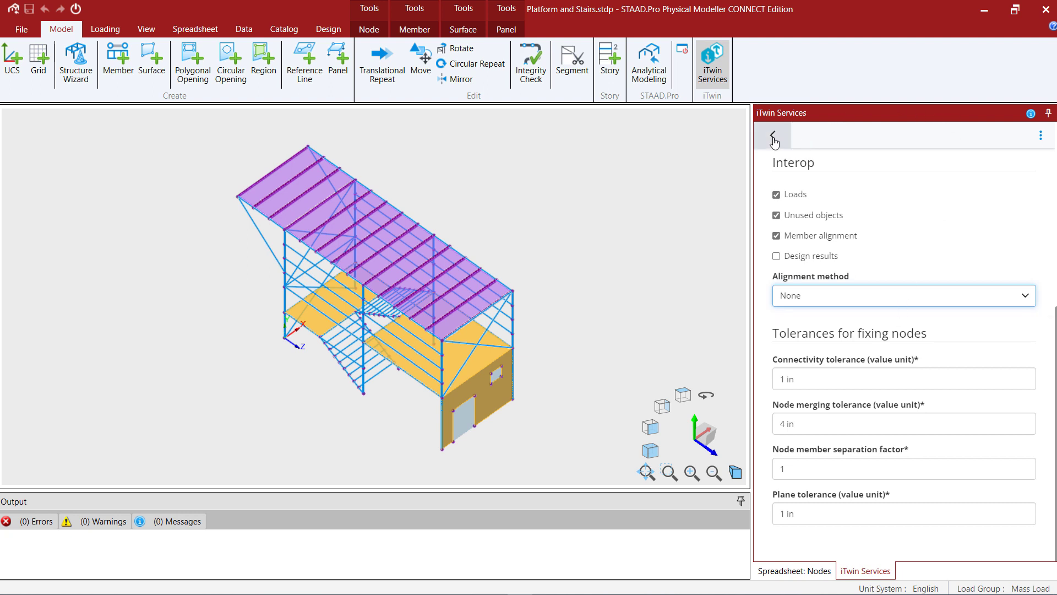
# - Start Push to file from the main panel, keeping change management shown
pyautogui.click(772, 137)
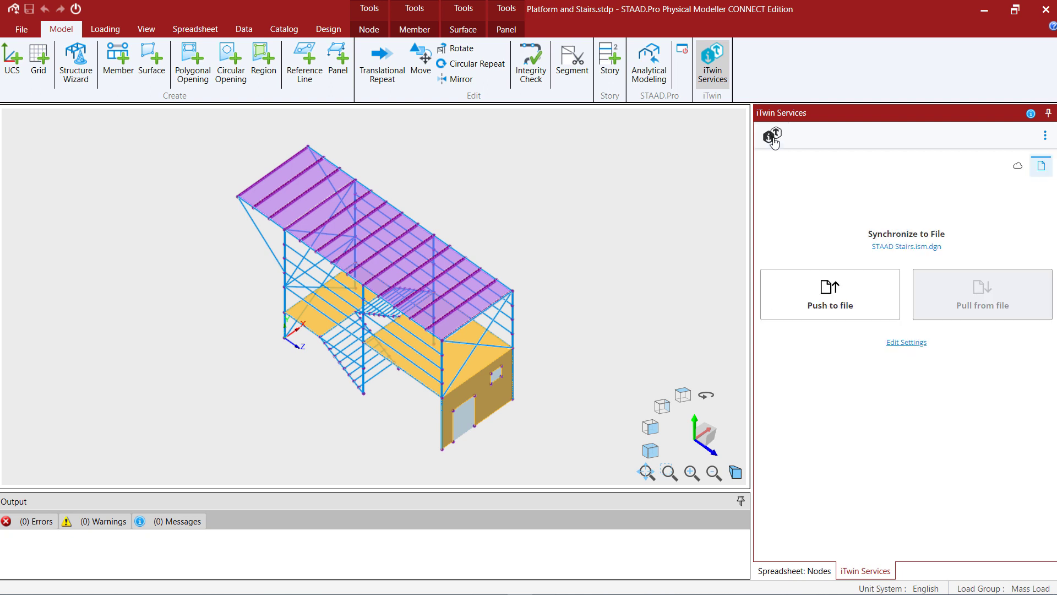
pyautogui.moveTo(823, 249)
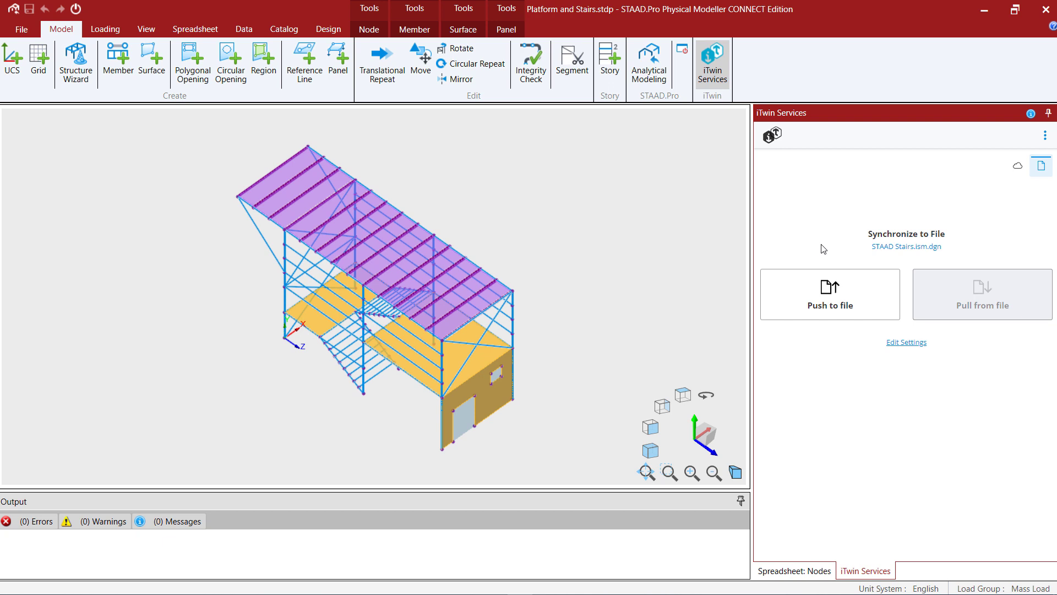
pyautogui.moveTo(822, 301)
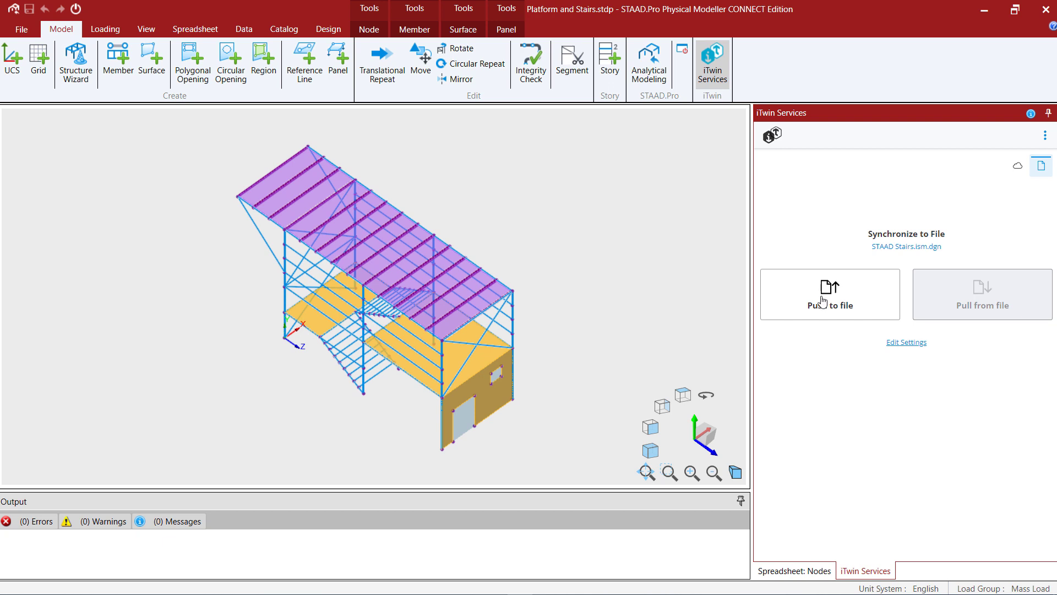
pyautogui.moveTo(823, 299)
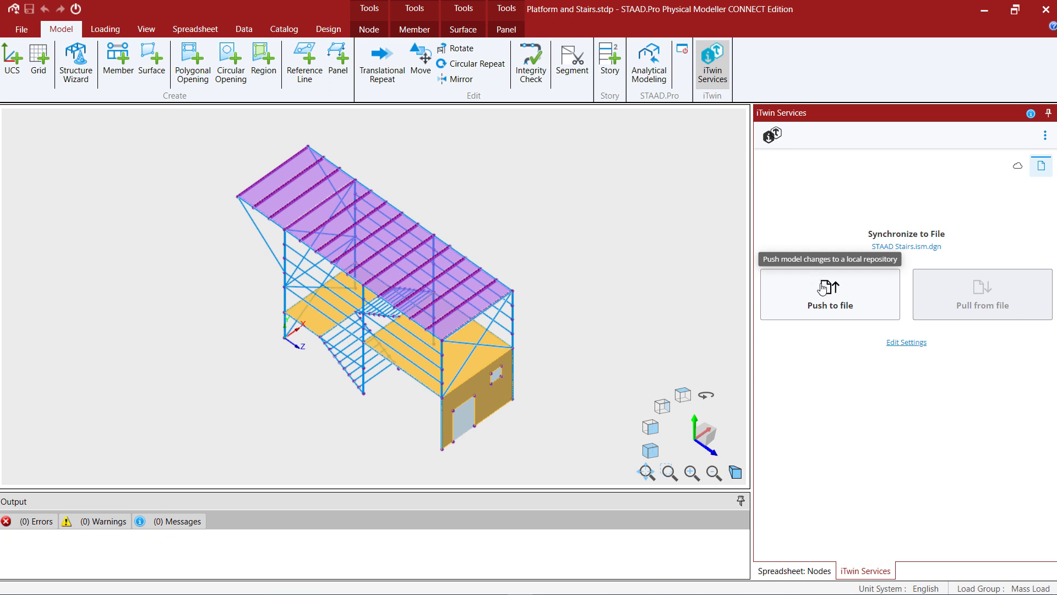
pyautogui.click(829, 304)
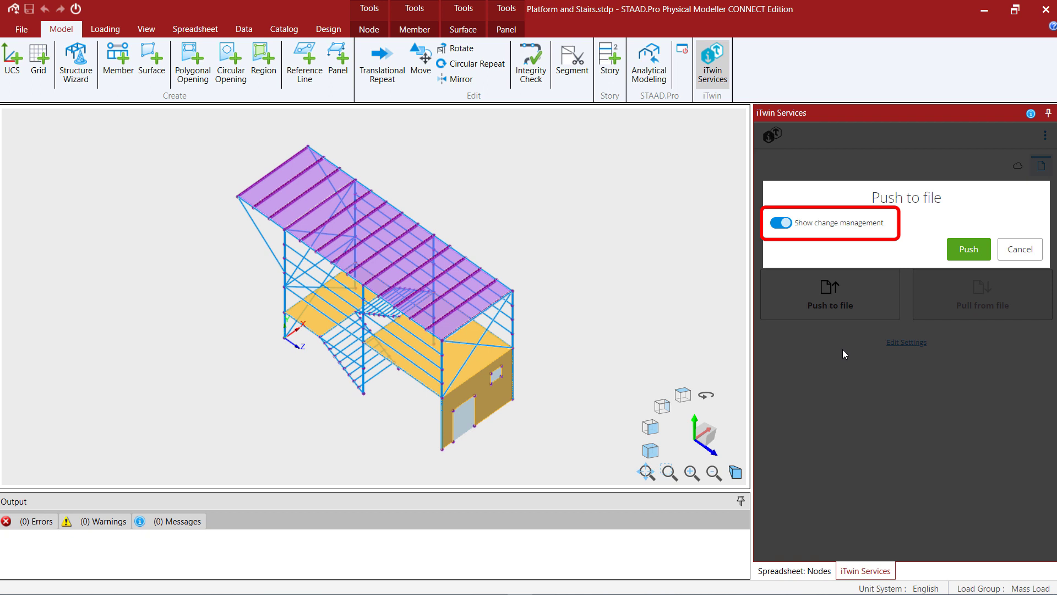
pyautogui.moveTo(798, 245)
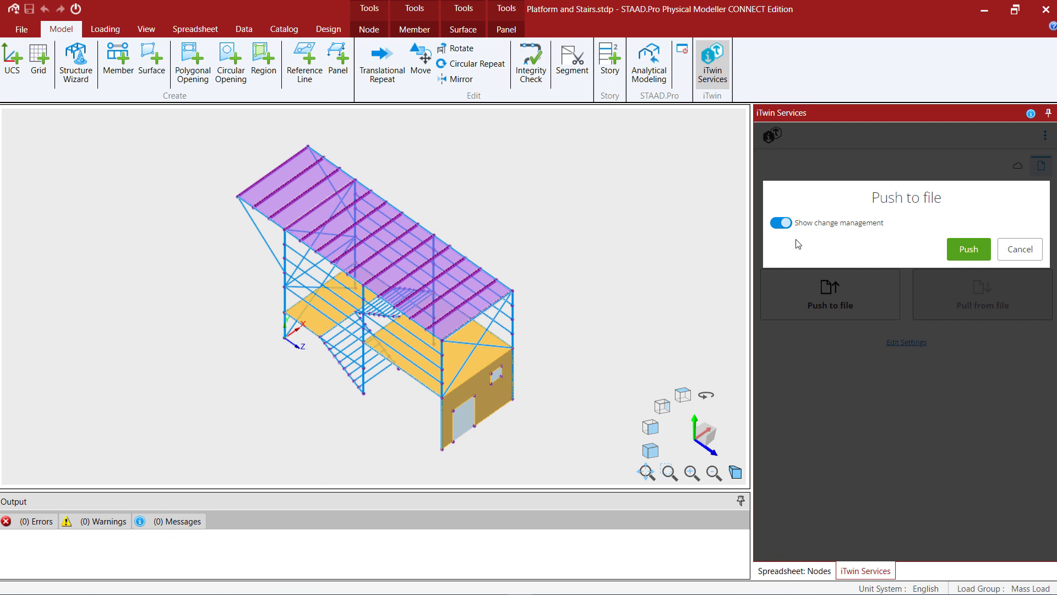
pyautogui.moveTo(957, 291)
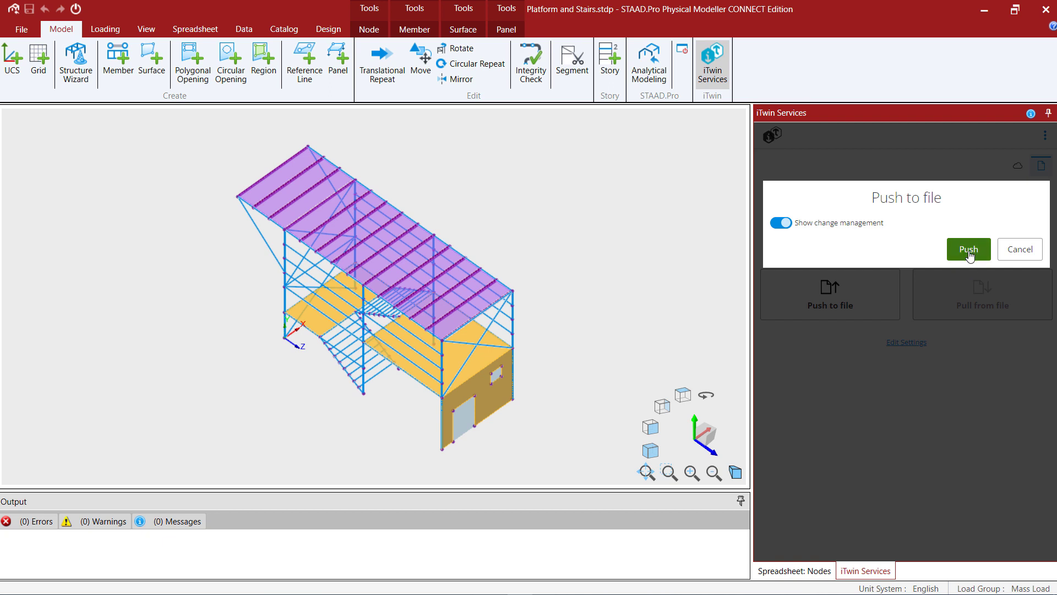
# - Push the model and browse the 447 added objects in the Synchronizer
pyautogui.click(968, 249)
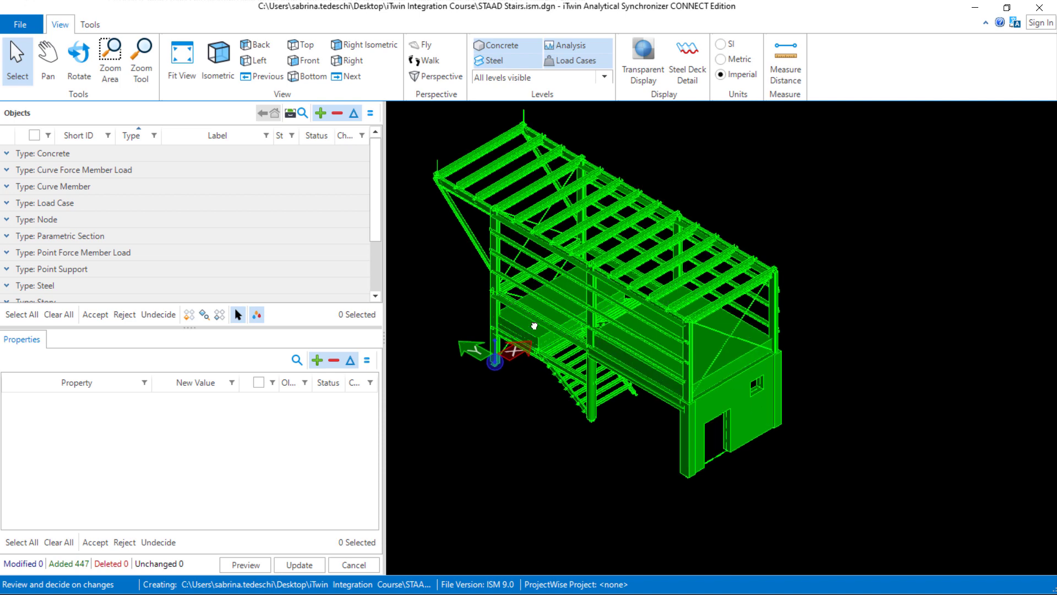
pyautogui.scroll(3)
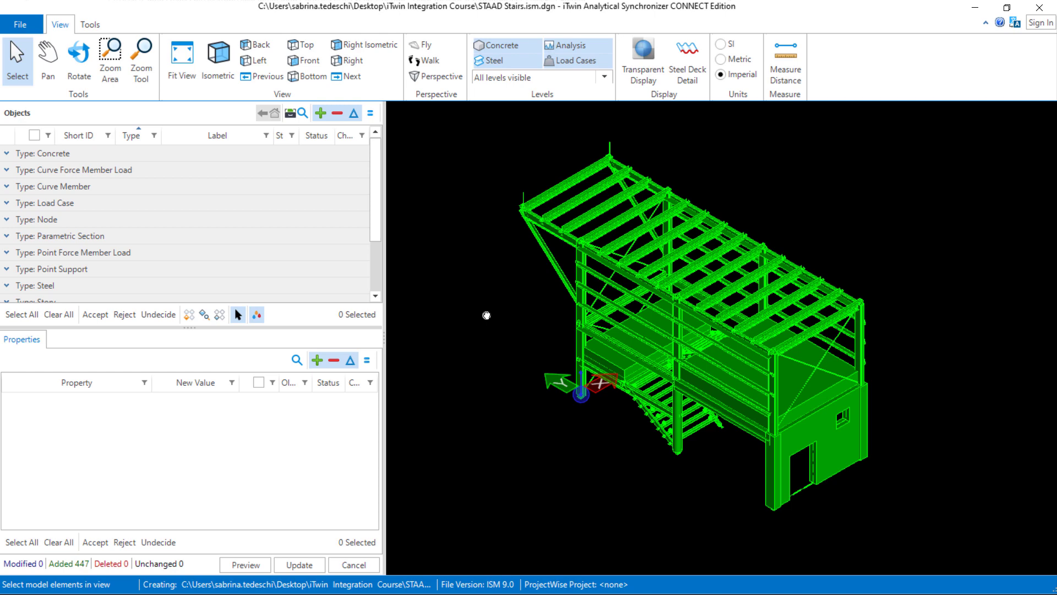
pyautogui.scroll(-3)
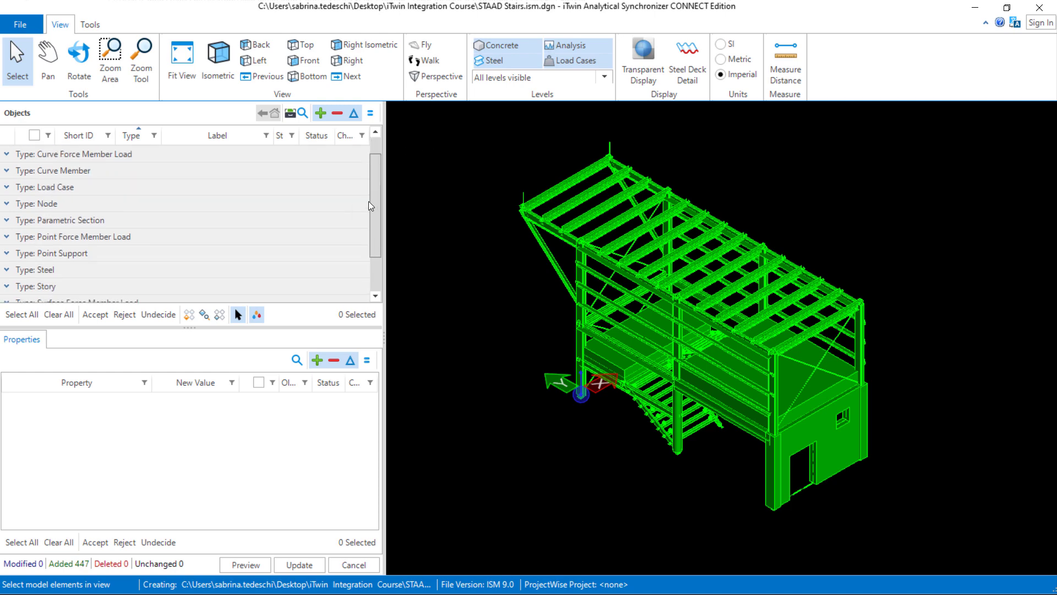
pyautogui.scroll(3)
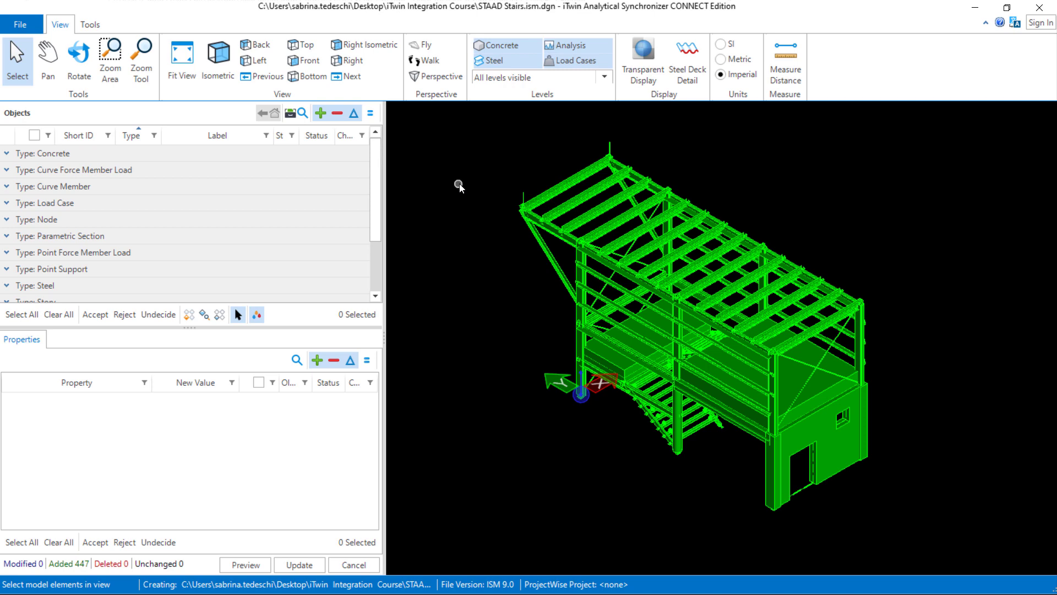
pyautogui.moveTo(6, 330)
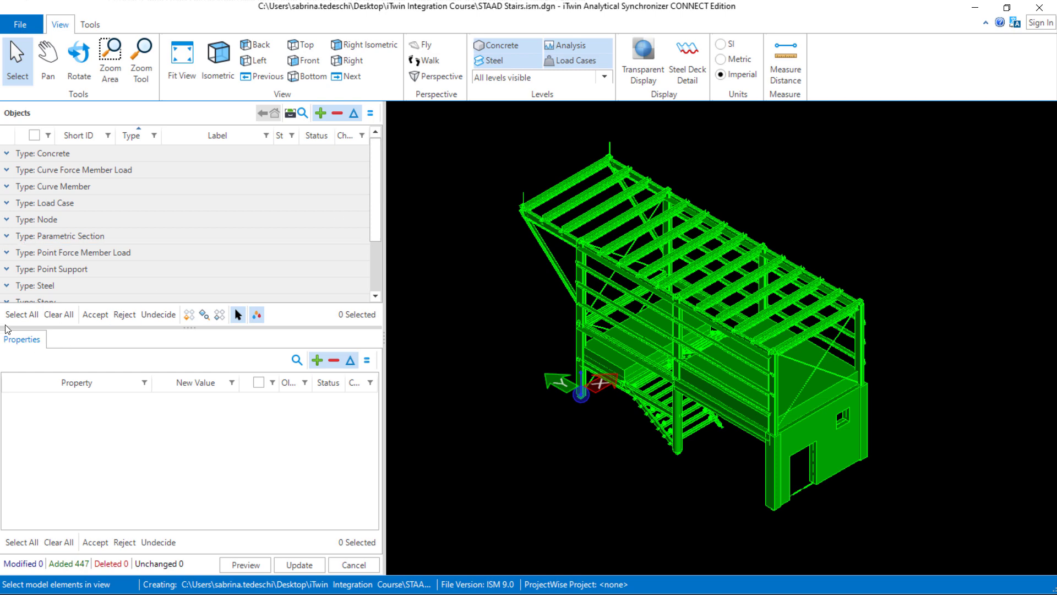
# - Select and accept all 447 added objects, then run Update
pyautogui.click(21, 314)
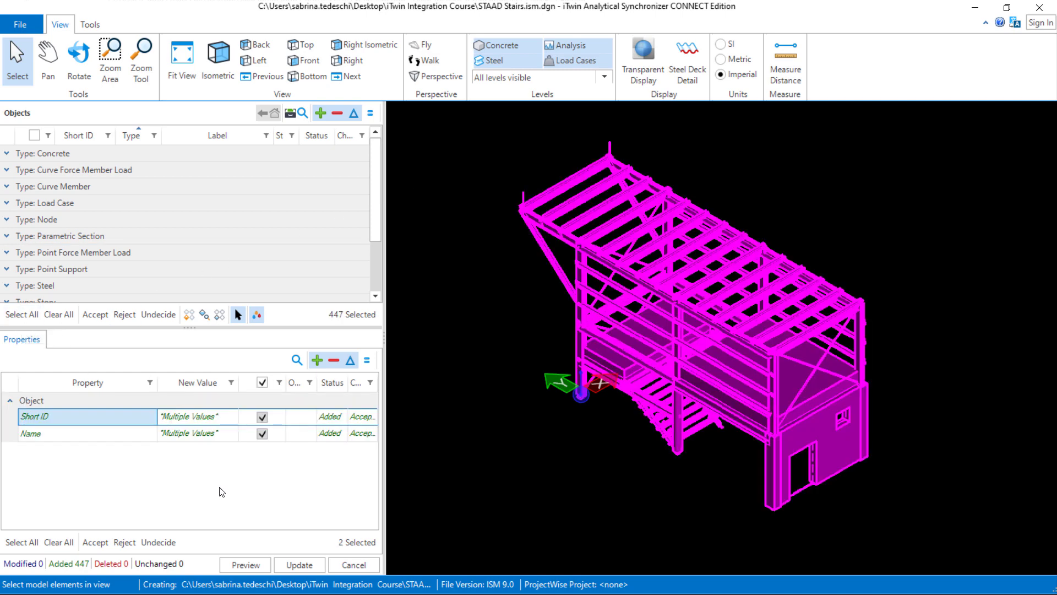
pyautogui.moveTo(95, 315)
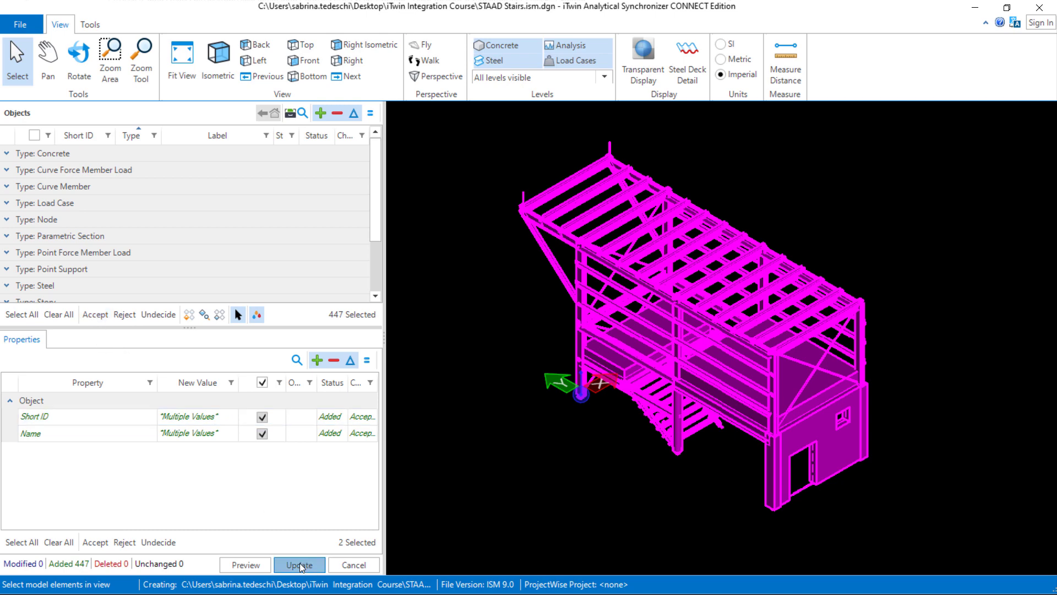
pyautogui.click(299, 565)
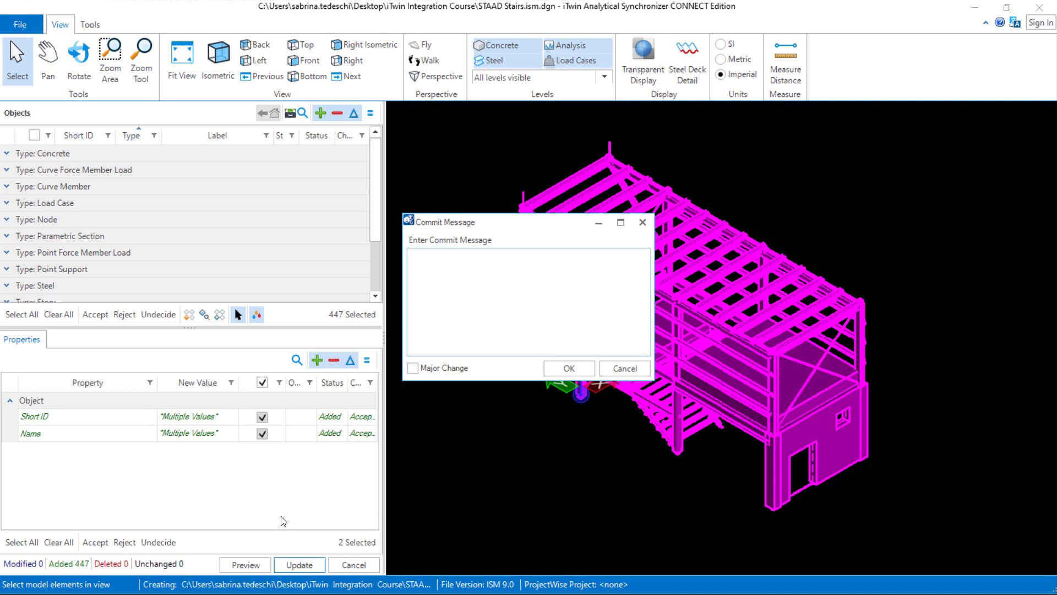
# - Commit with message 'Create iTwin from STAAD', marked as a major change
pyautogui.write('Create i')
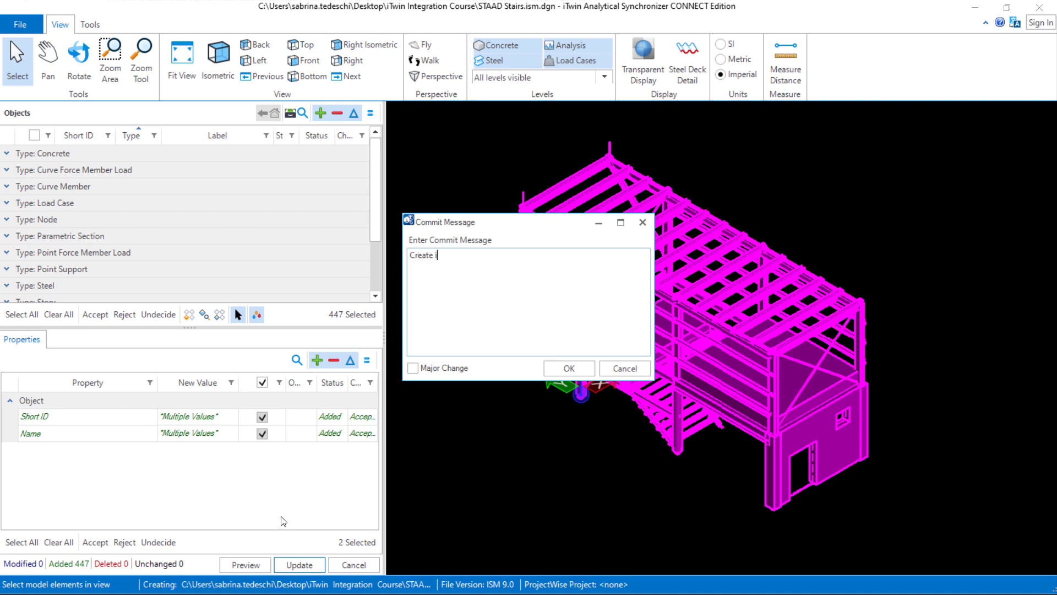
pyautogui.write('Twin f')
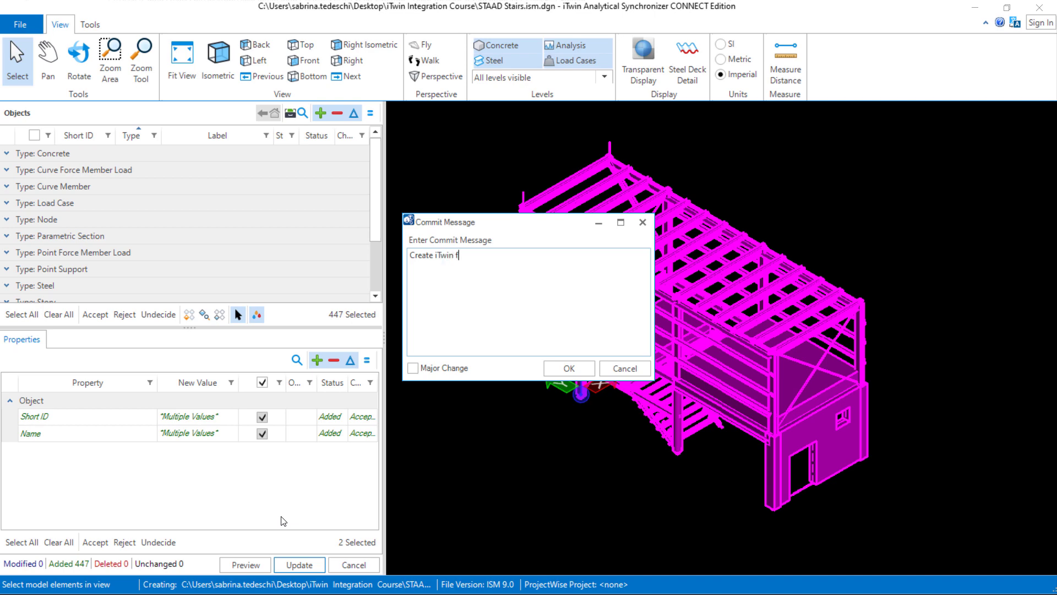
pyautogui.write('rom STAA')
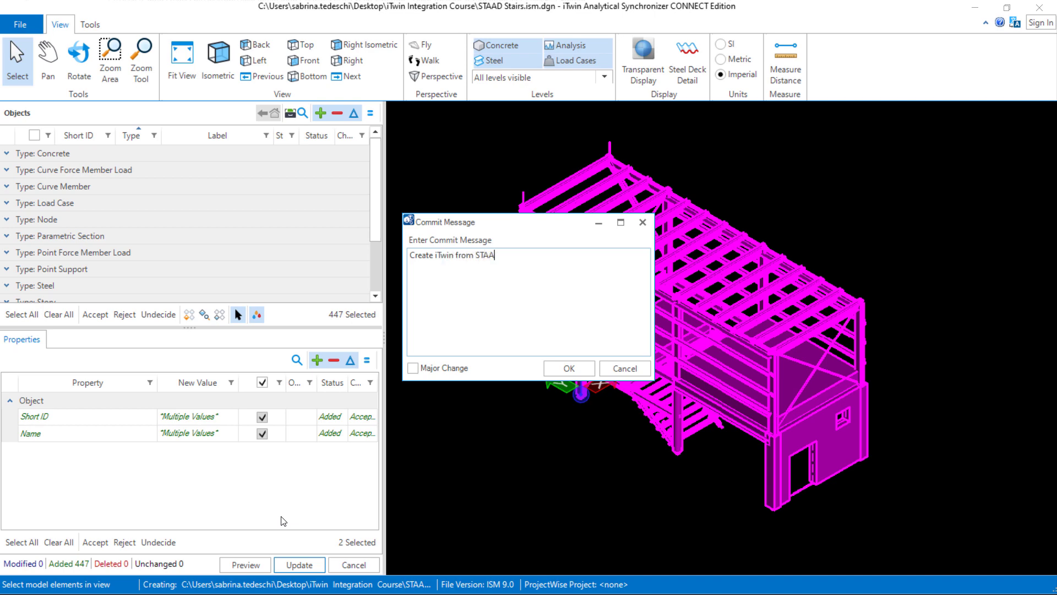
pyautogui.write('D')
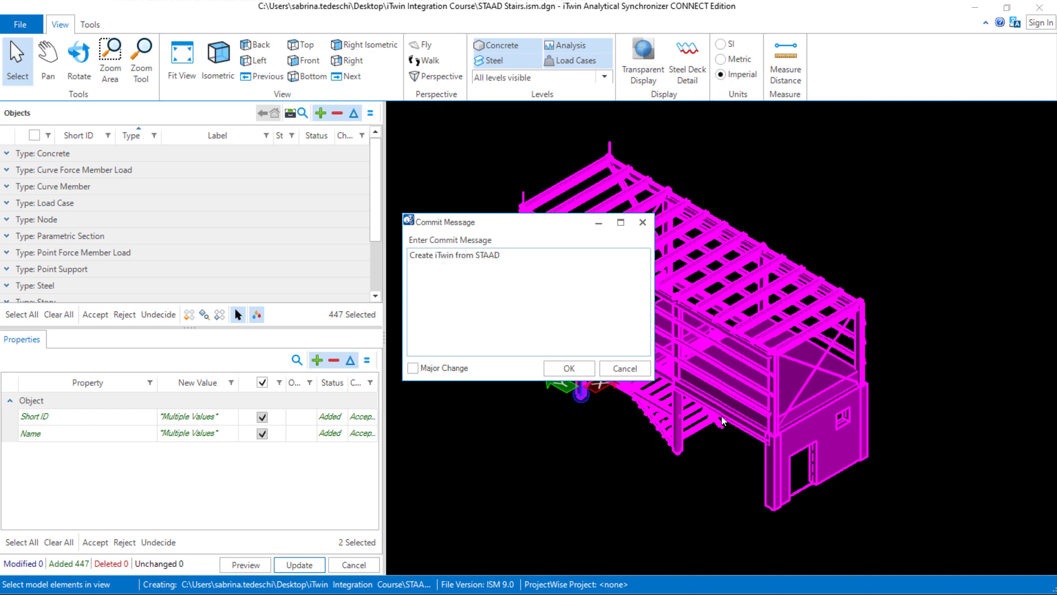
pyautogui.click(414, 367)
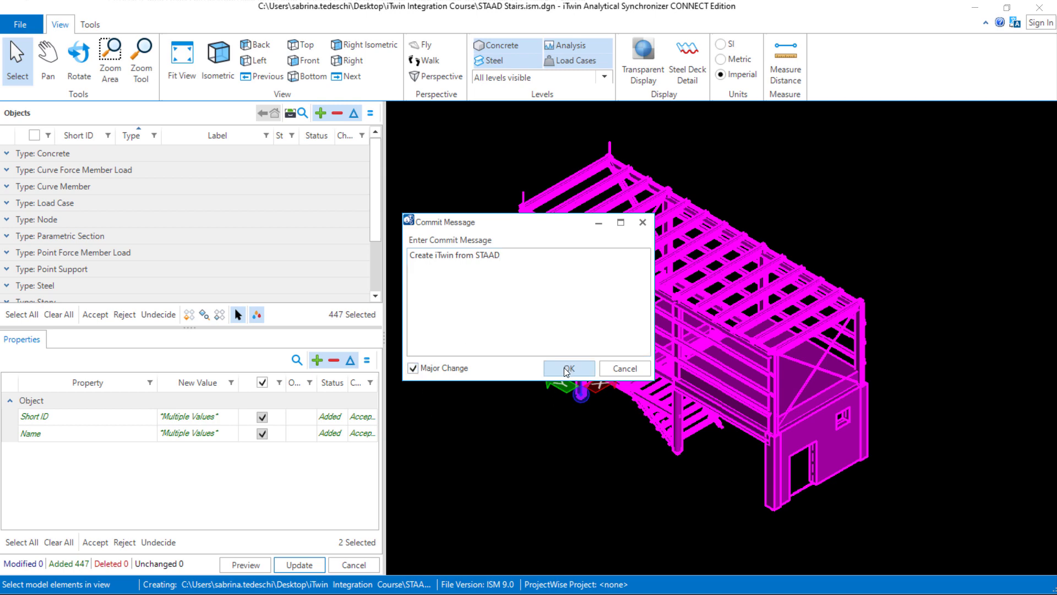
pyautogui.click(569, 368)
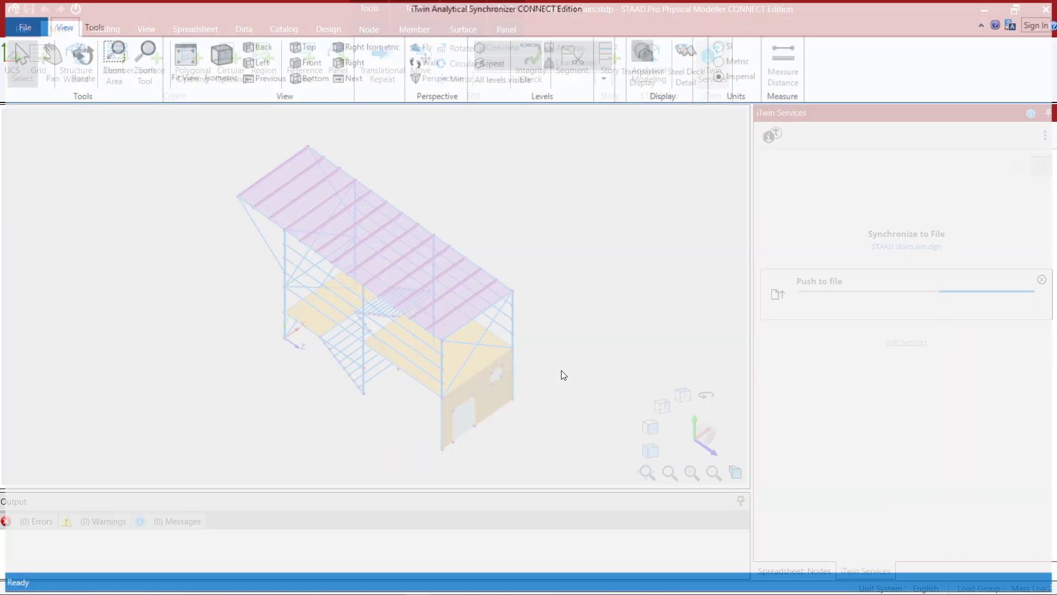